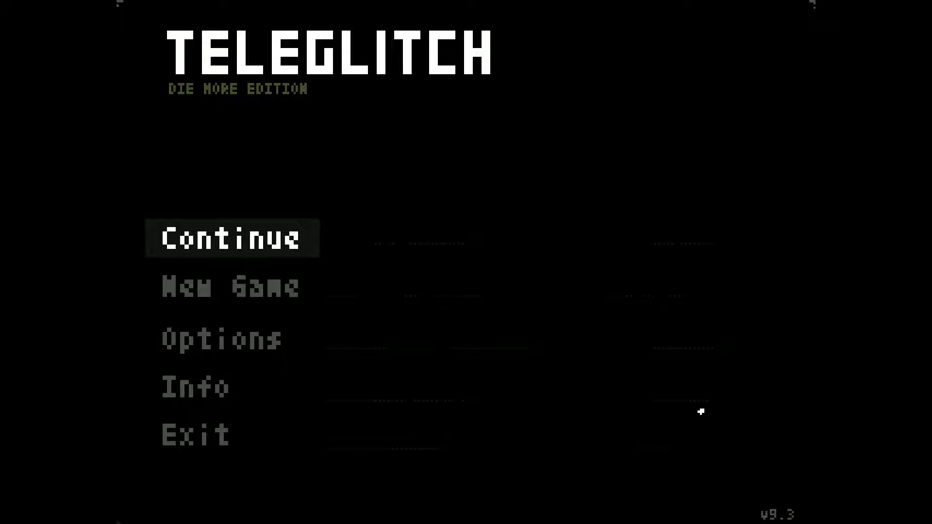
mouse_move(631, 308)
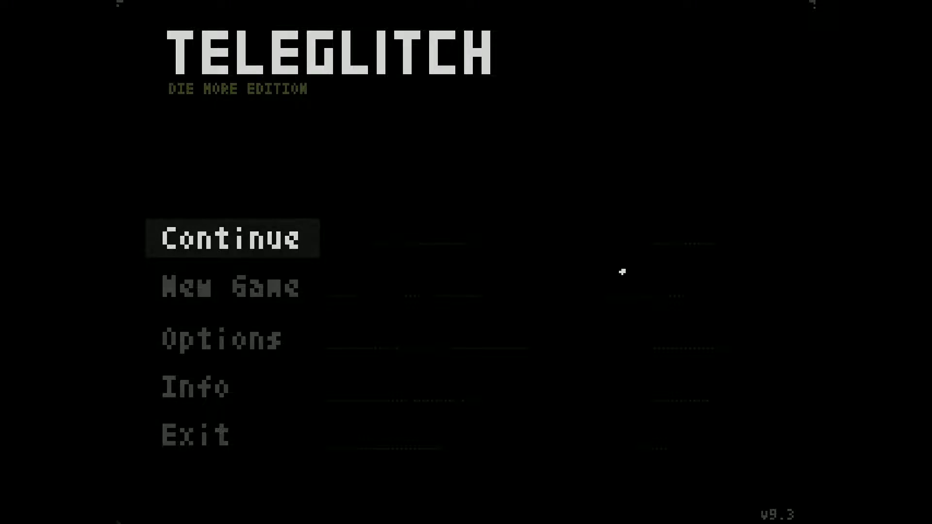
- Continue the saved run, loading the character at 92/100 health in the octagonal room
left_click(232, 238)
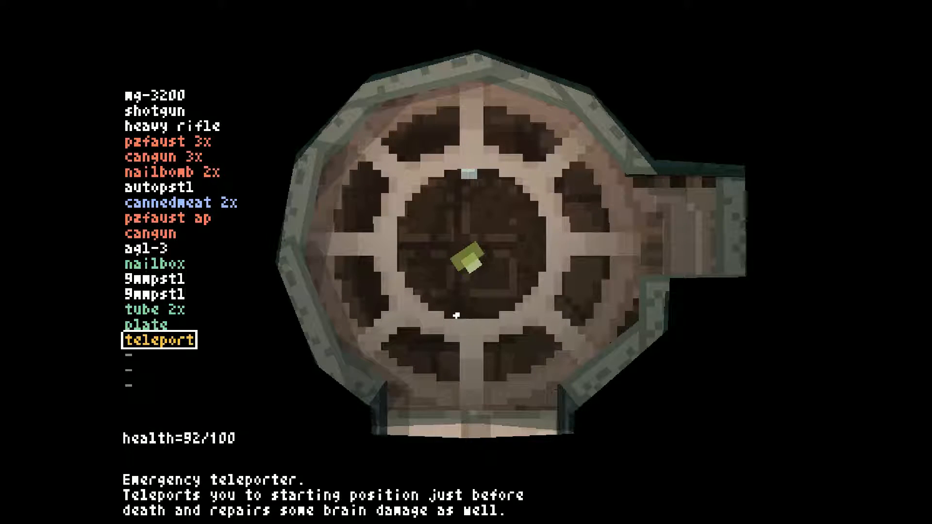
- Cycle the inventory to equip the shotgun before leaving through the north corridor
scroll("up", 3)
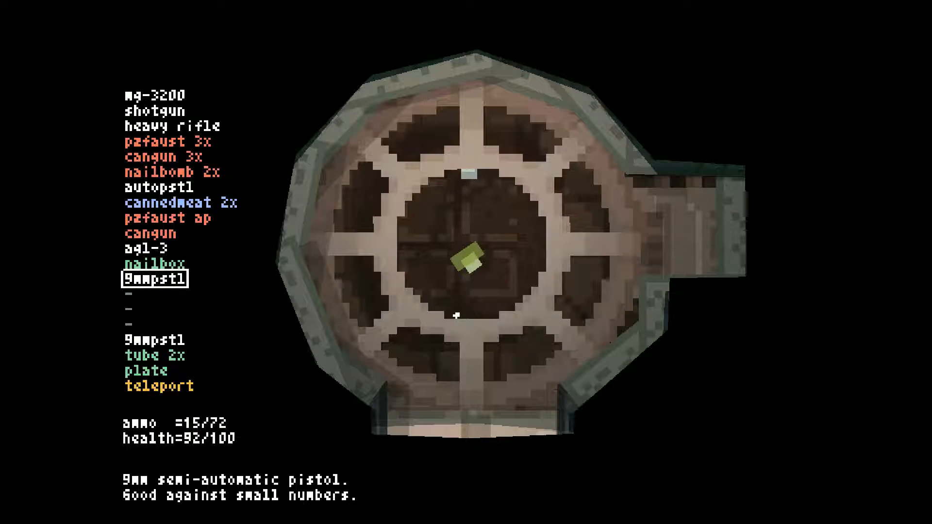
scroll("up", 3)
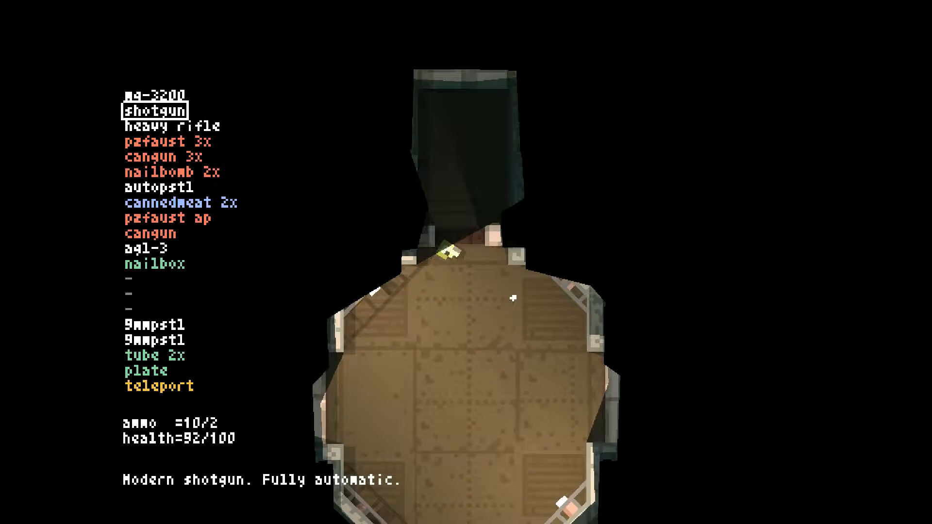
mouse_move(478, 346)
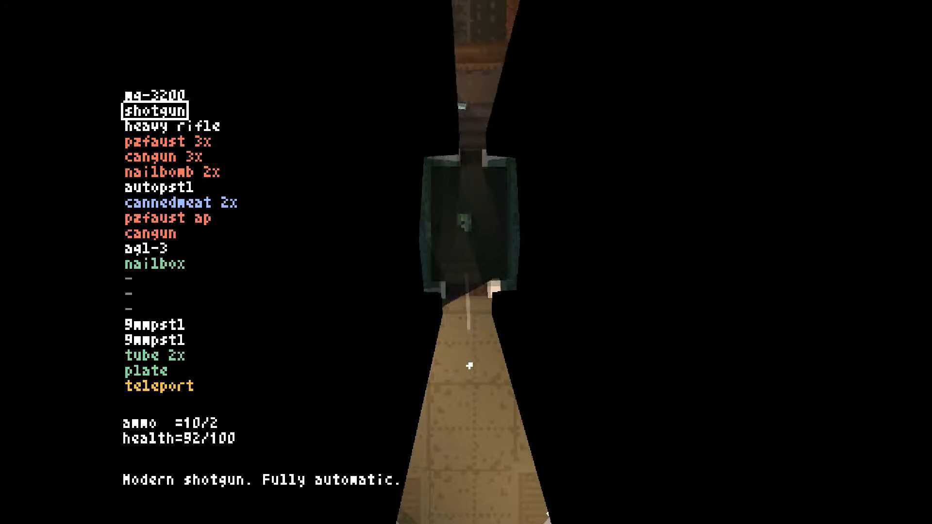
- After dying, bring up the New Game level list with Level 1 highlighted
left_click(466, 366)
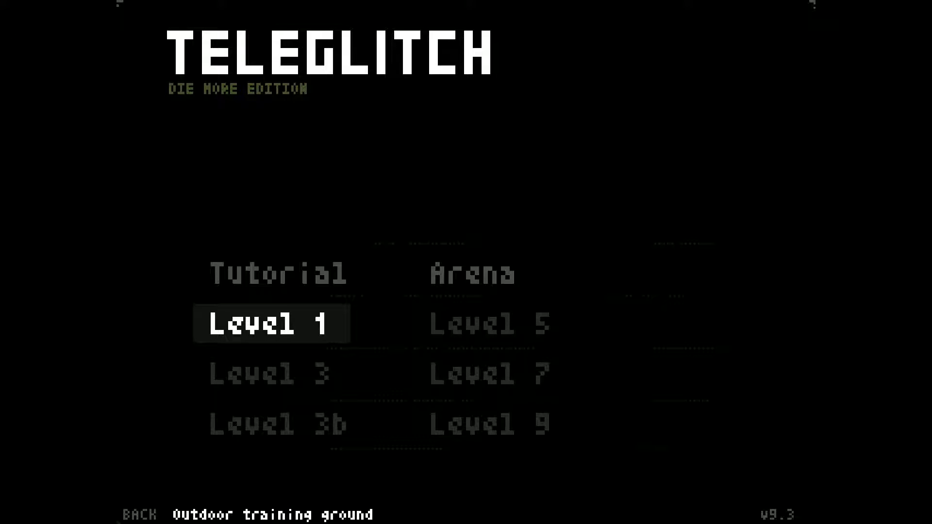
- Start a new Level 1 run with the 9mm pistol at 15/45 and full health
left_click(271, 324)
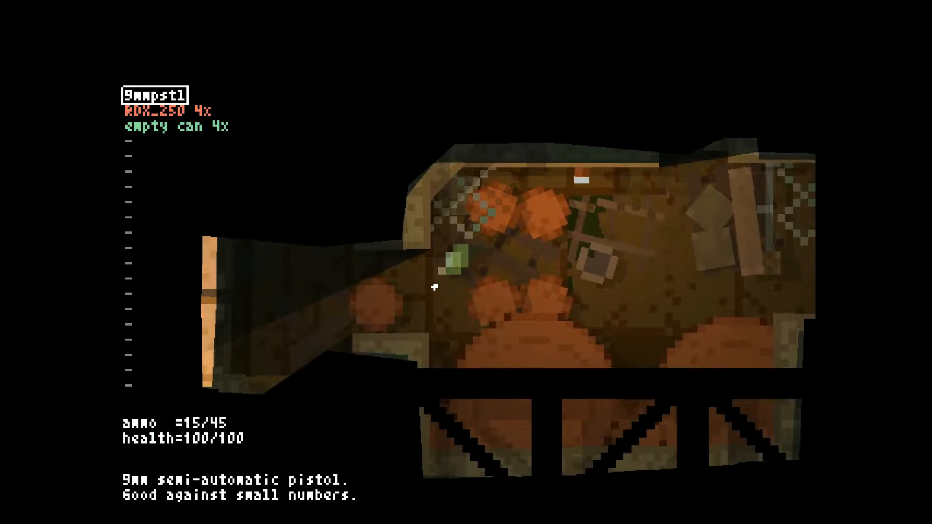
mouse_move(436, 288)
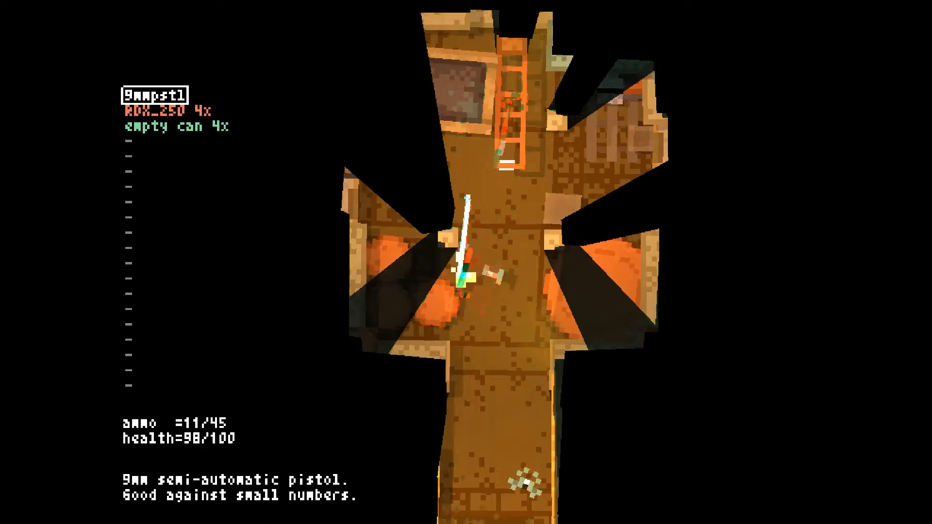
- Shoot the zombies in the grassy room with the 9mm pistol and reload
left_click(467, 262)
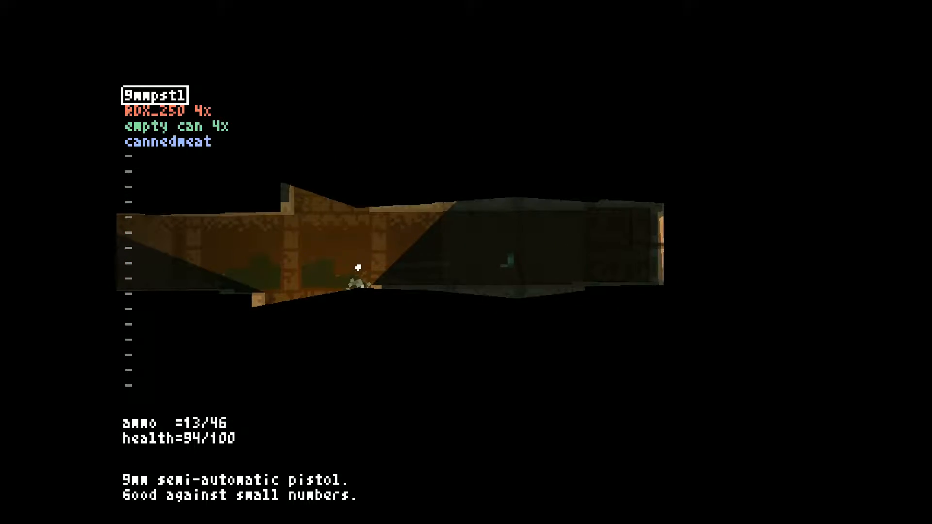
left_click(356, 271)
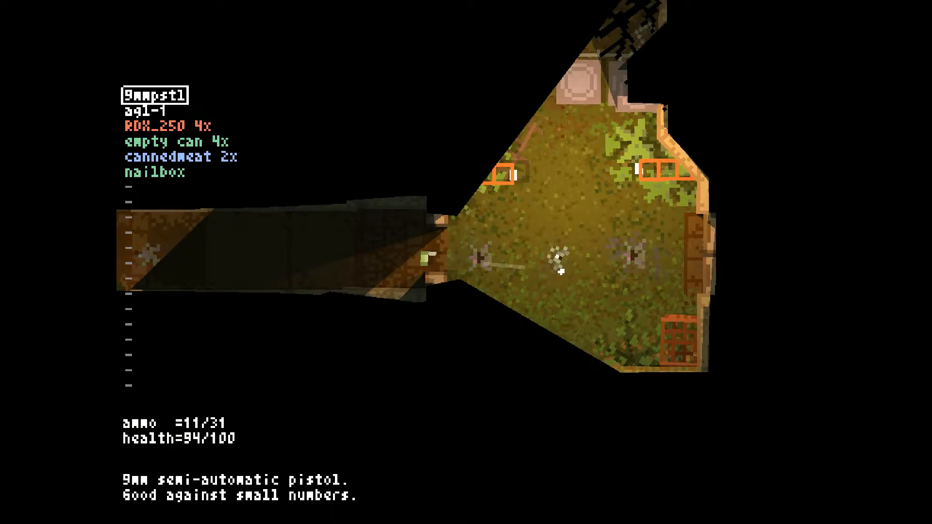
key("r")
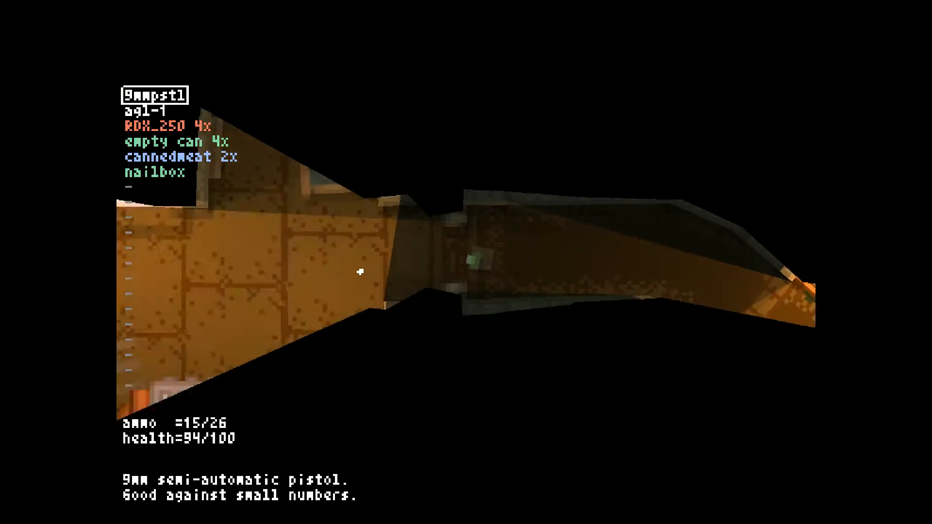
mouse_move(358, 274)
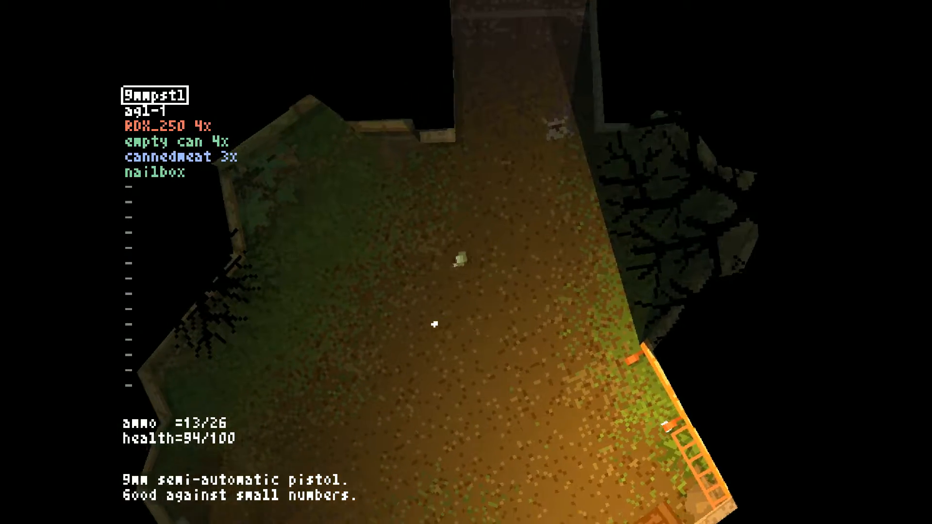
mouse_move(434, 325)
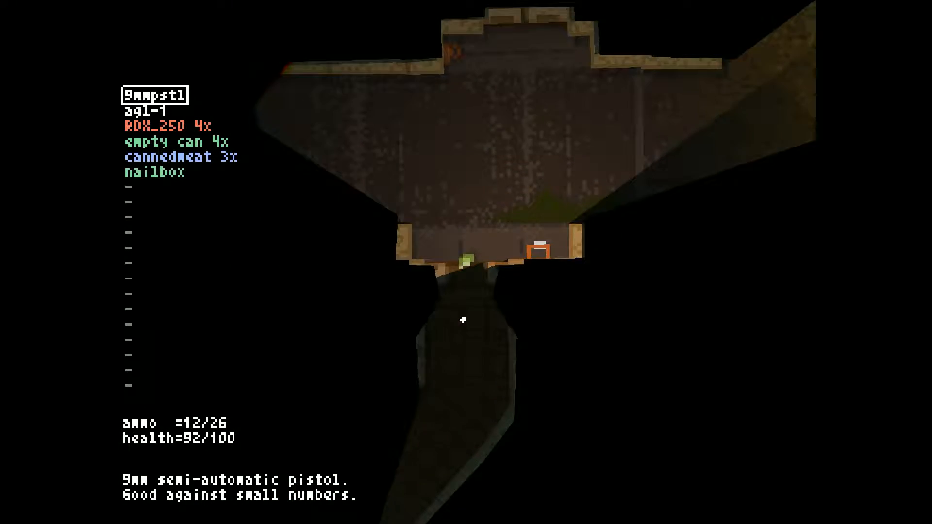
mouse_move(464, 322)
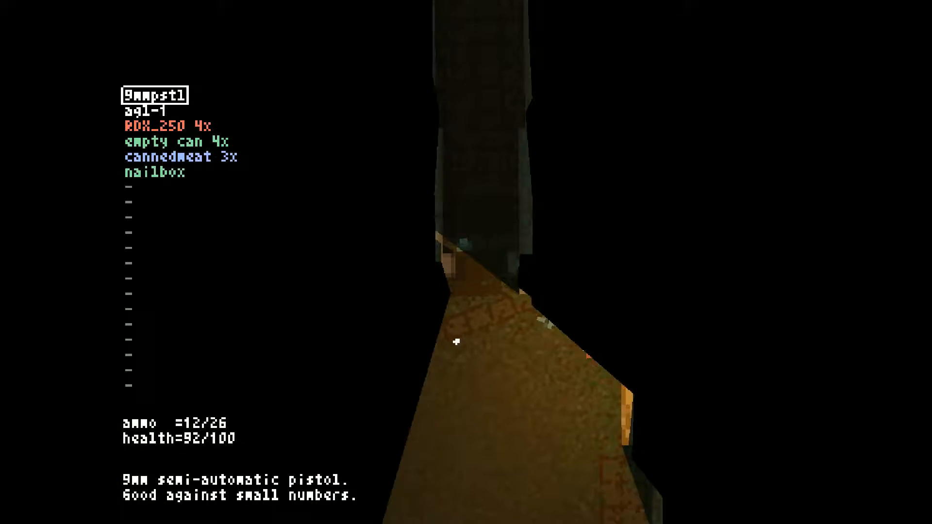
mouse_move(466, 342)
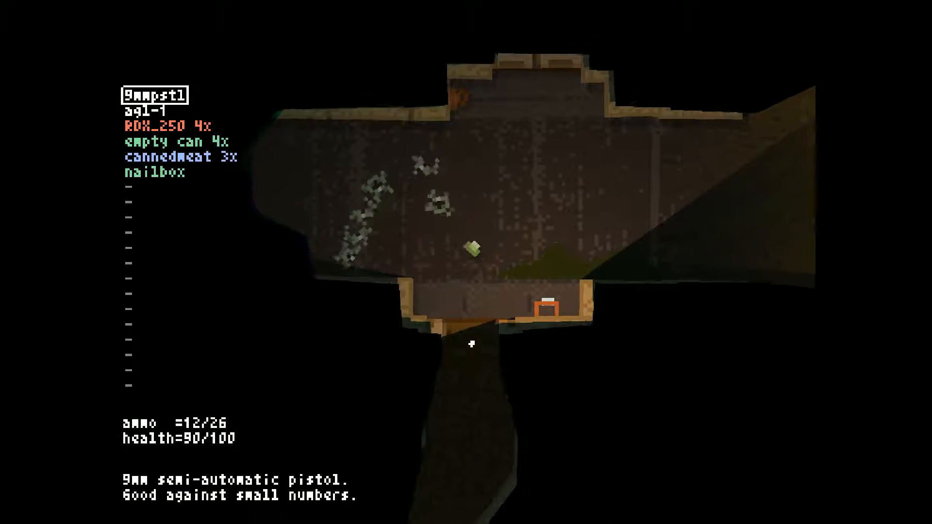
mouse_move(470, 347)
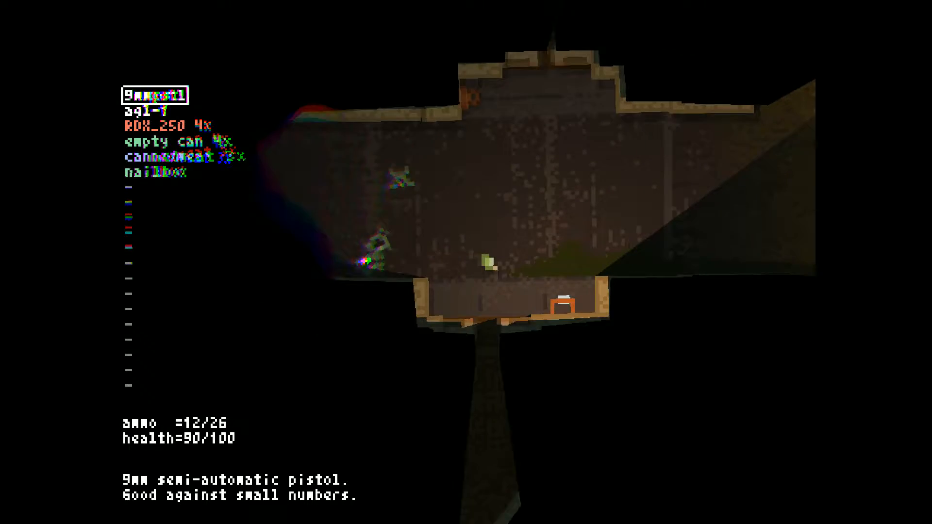
mouse_move(373, 270)
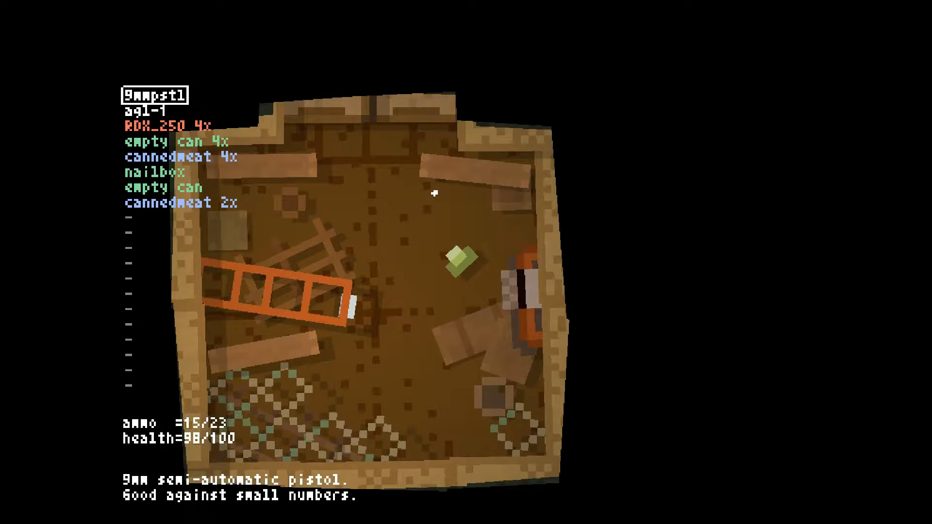
- Combine the RDX_250 charges into RDX_500 and craft the pzfaust and cangun
left_click(168, 126)
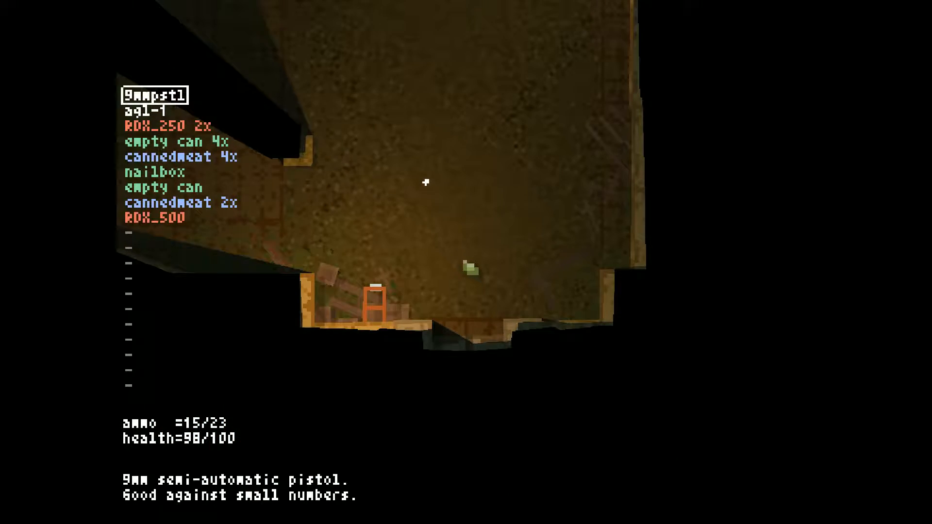
left_click(168, 127)
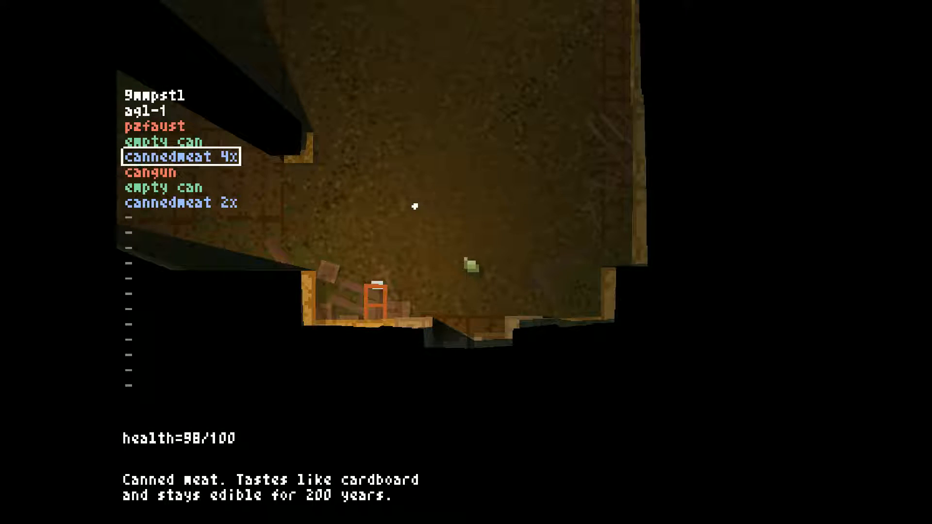
- After the character dies, return to the level-select list with Level 1 highlighted
key("down")
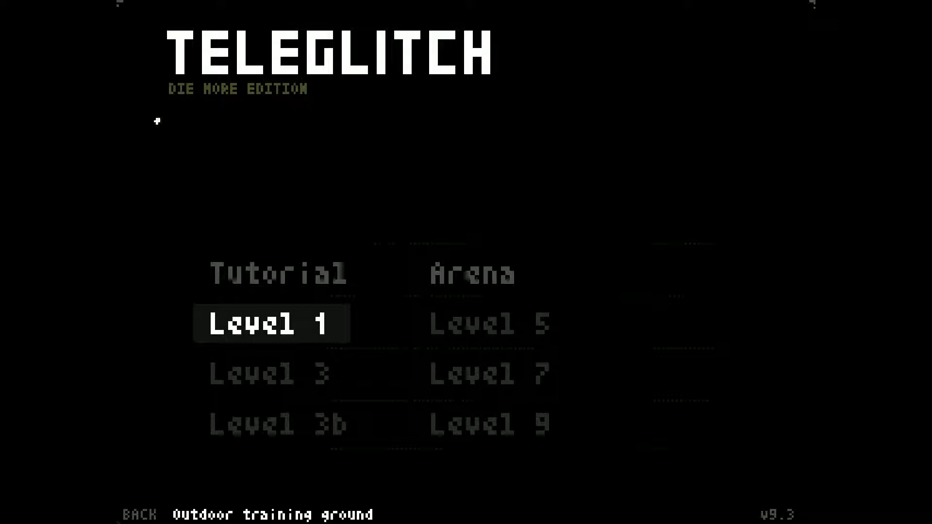
- Start another Level 1 run with pistol 15/45, RDX_250 4x and empty cans 4x
left_click(271, 323)
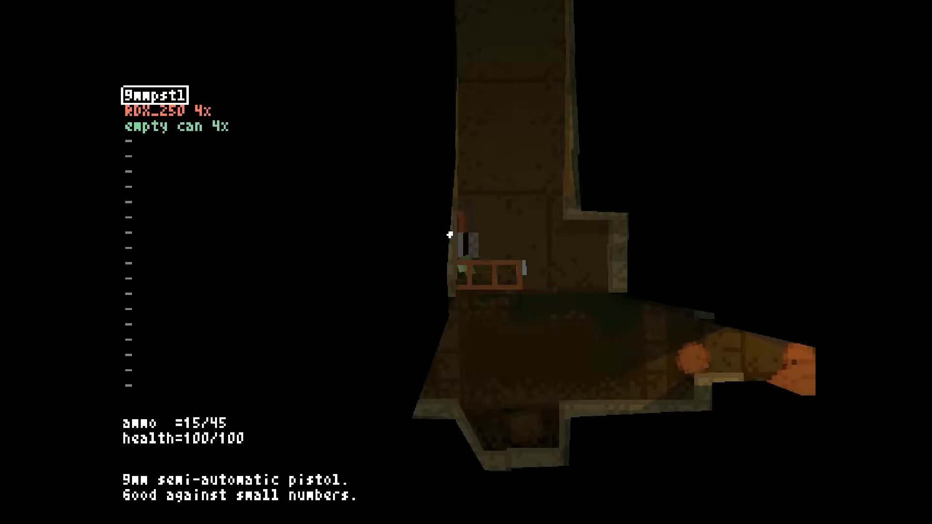
mouse_move(464, 244)
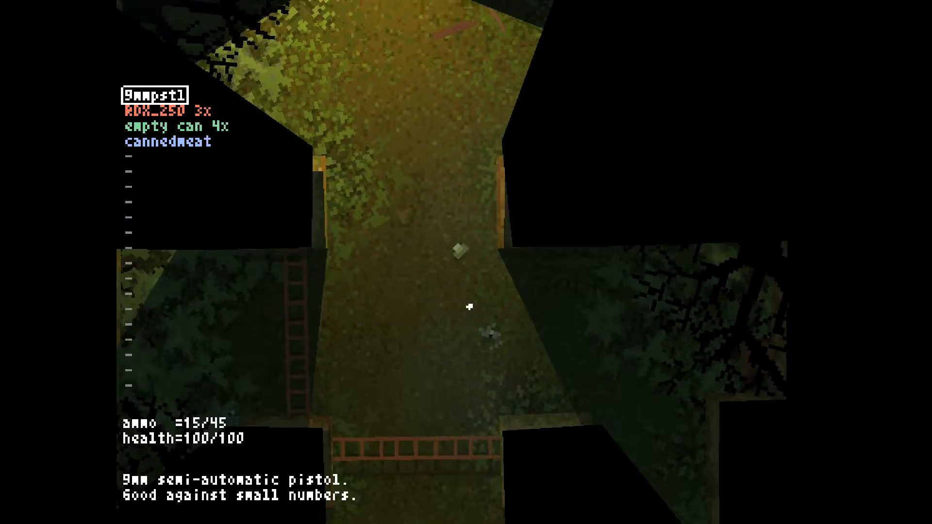
- Walk south from the storeroom, shooting the woods enemy and the zombie at the chamber's edge
key("w")
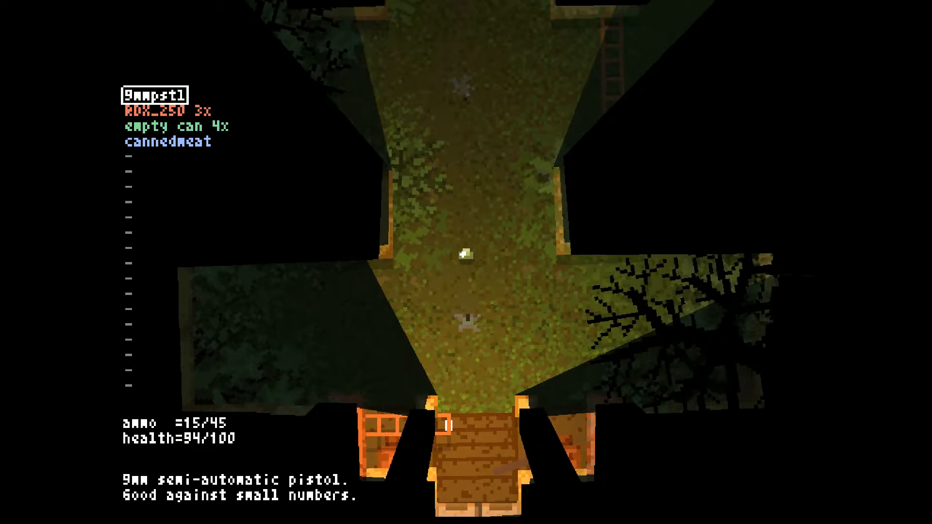
key("w")
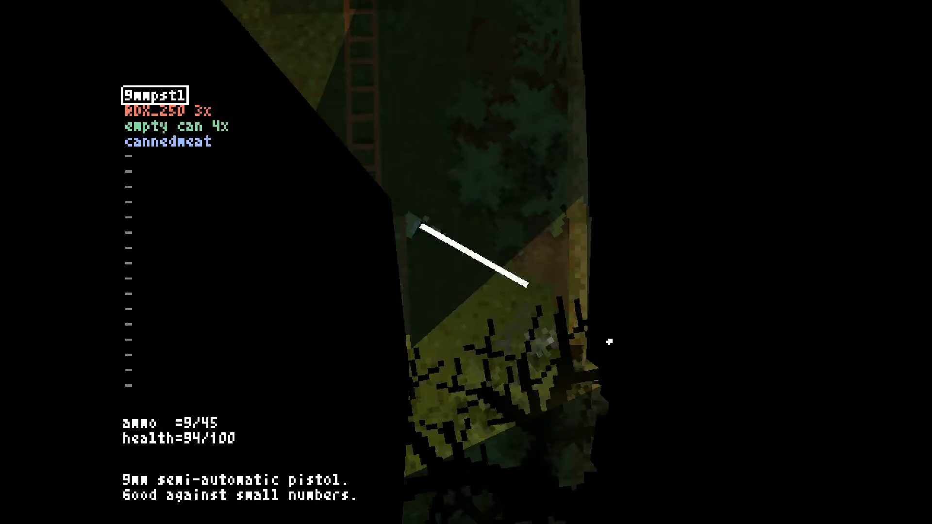
left_click(361, 195)
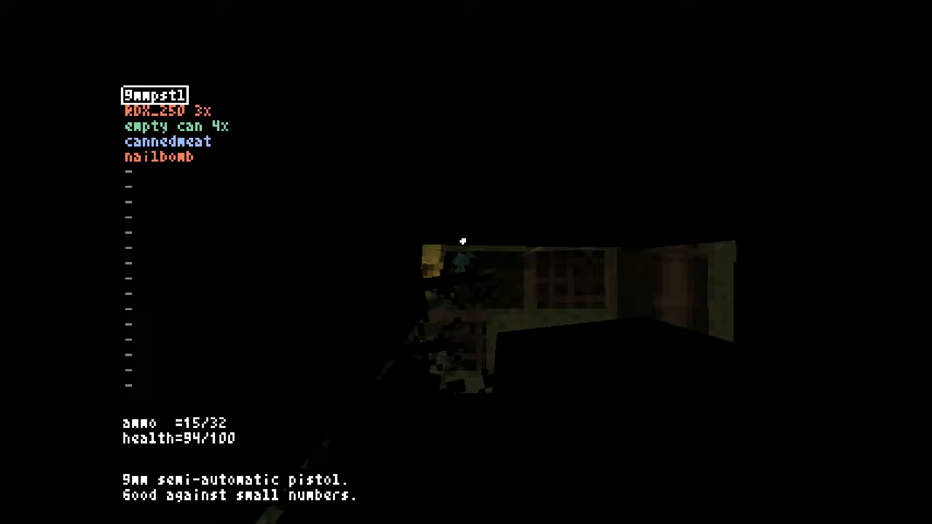
mouse_move(440, 261)
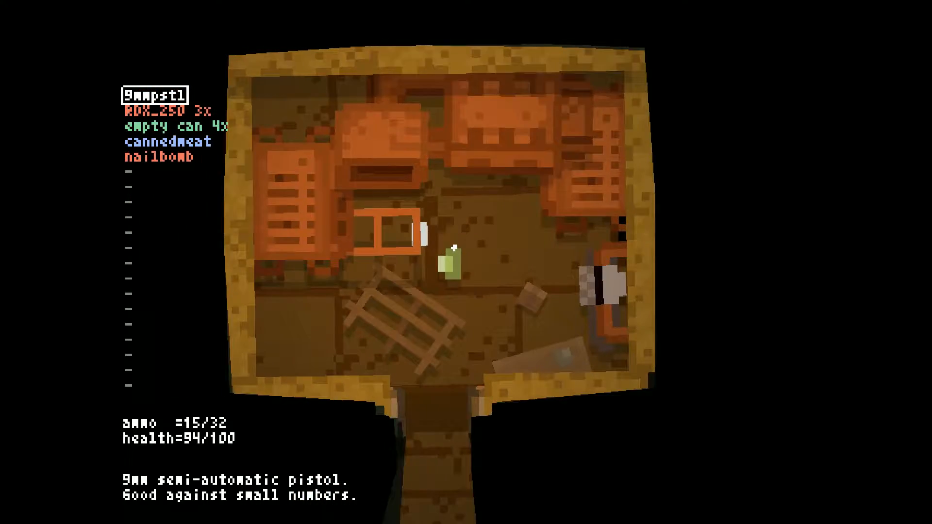
key("w")
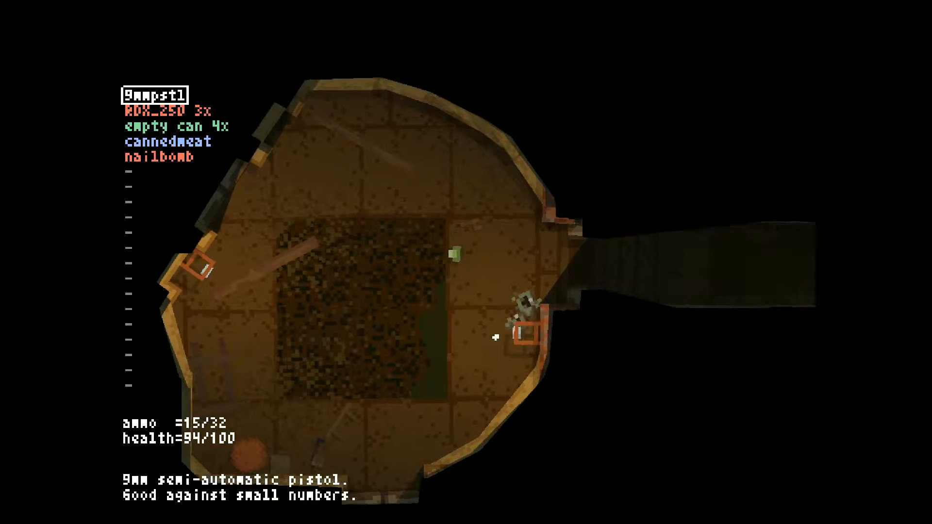
left_click(496, 339)
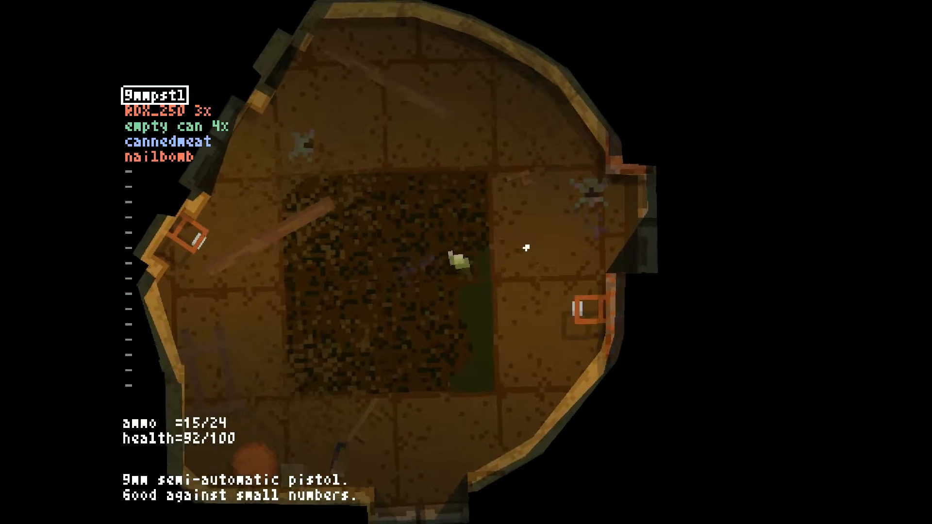
- Push into the round chamber to fight its zombies and gather the shotgun, cangun and pzfaust
key("w")
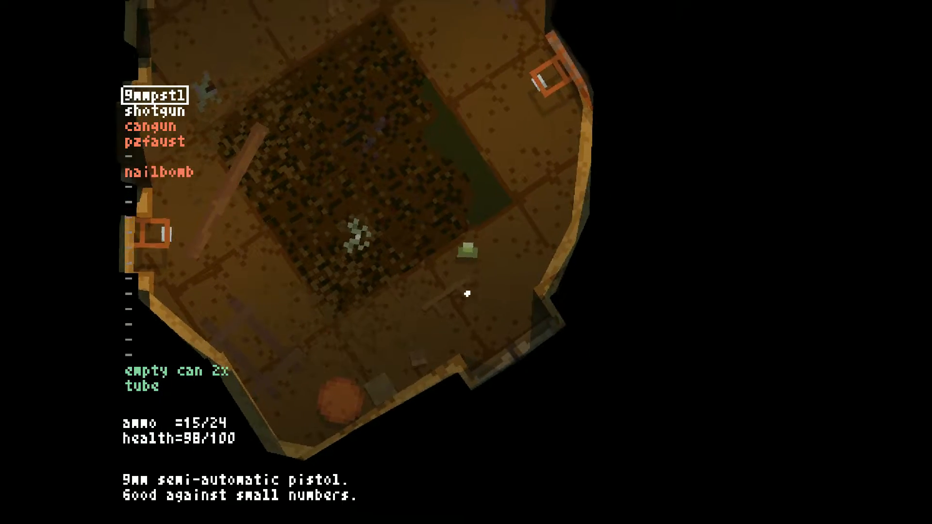
- Shoot the zombie in the chamber and advance through the dark corridor toward the clearing
left_click(467, 293)
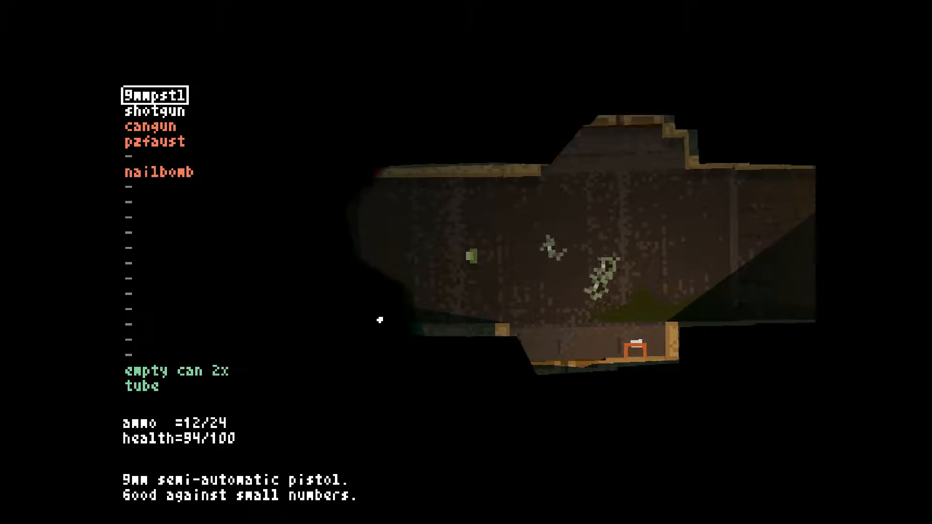
mouse_move(380, 321)
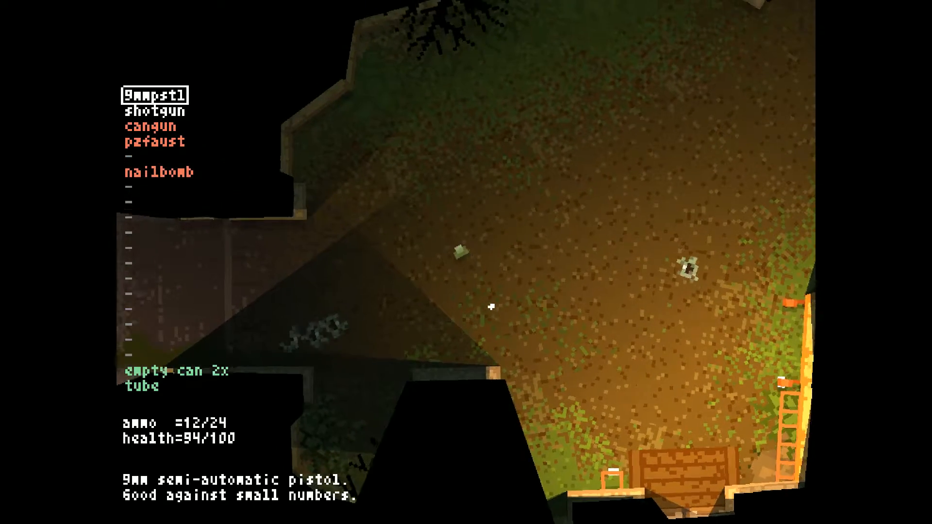
mouse_move(488, 306)
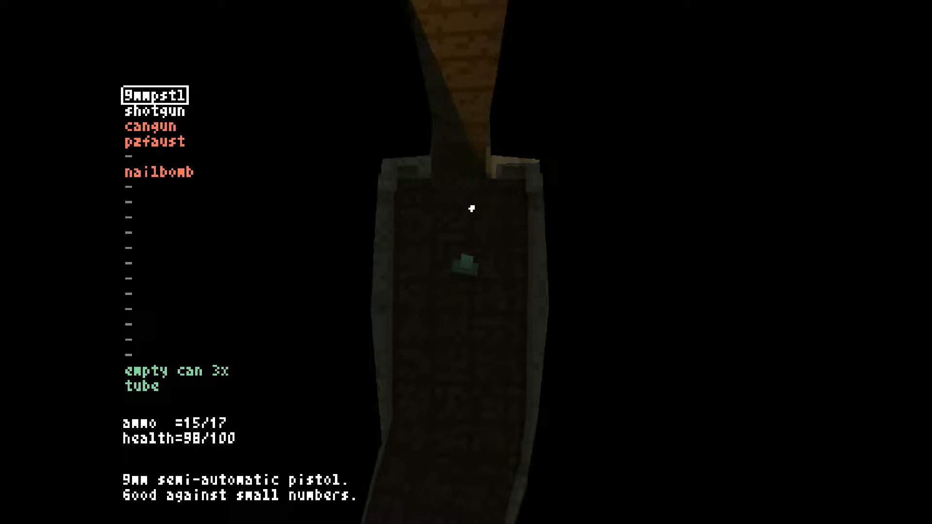
mouse_move(473, 205)
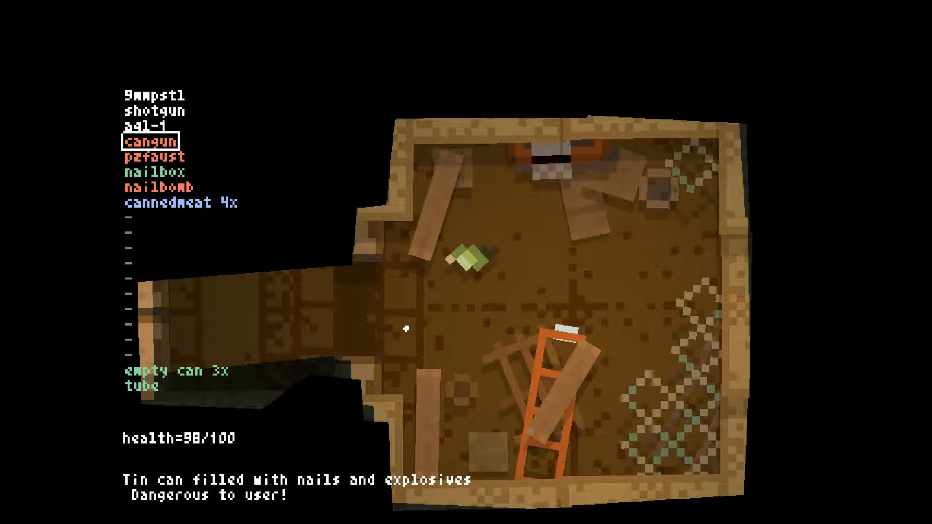
- Switch back to the 9mm pistol and walk into the dark bending corridor
scroll("up", 3)
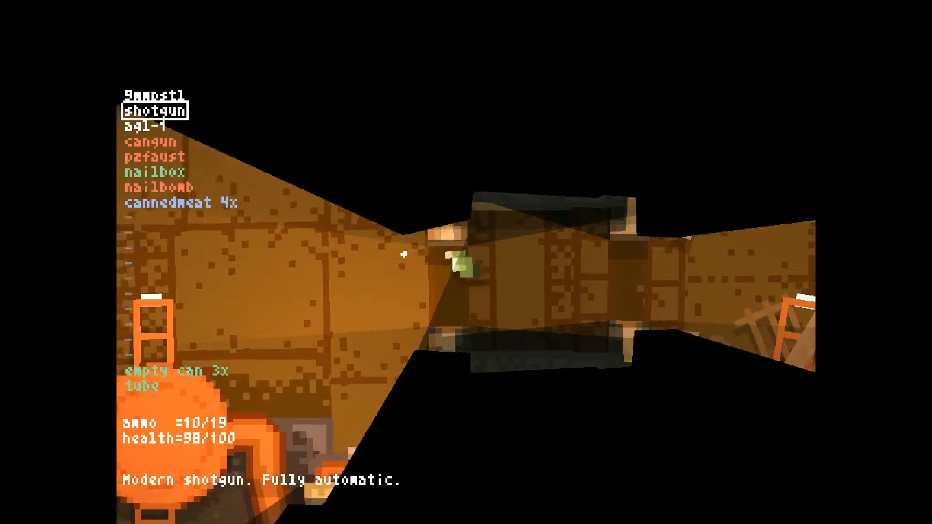
key("tab")
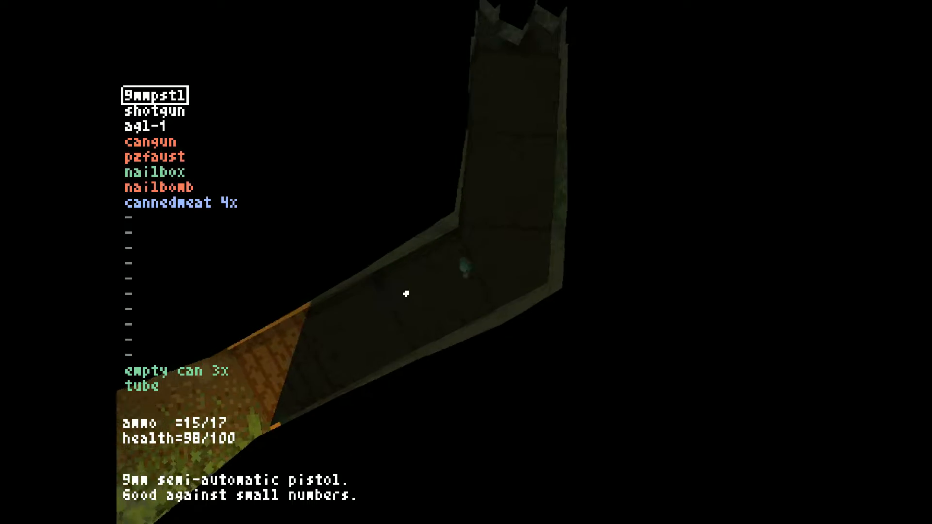
mouse_move(406, 295)
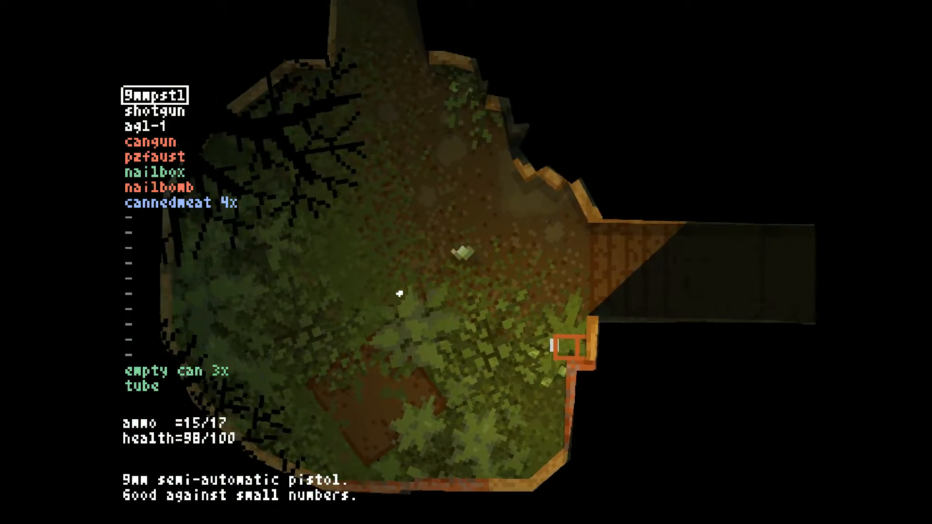
mouse_move(399, 294)
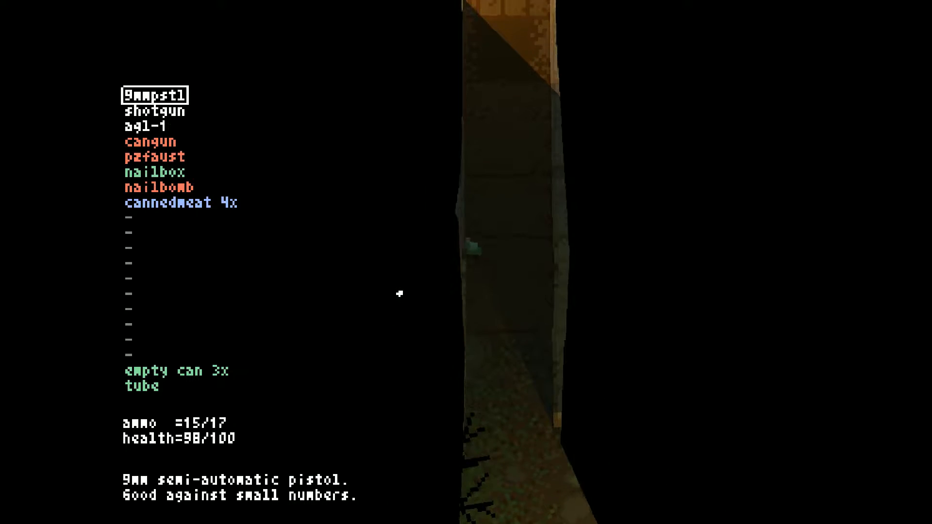
mouse_move(399, 293)
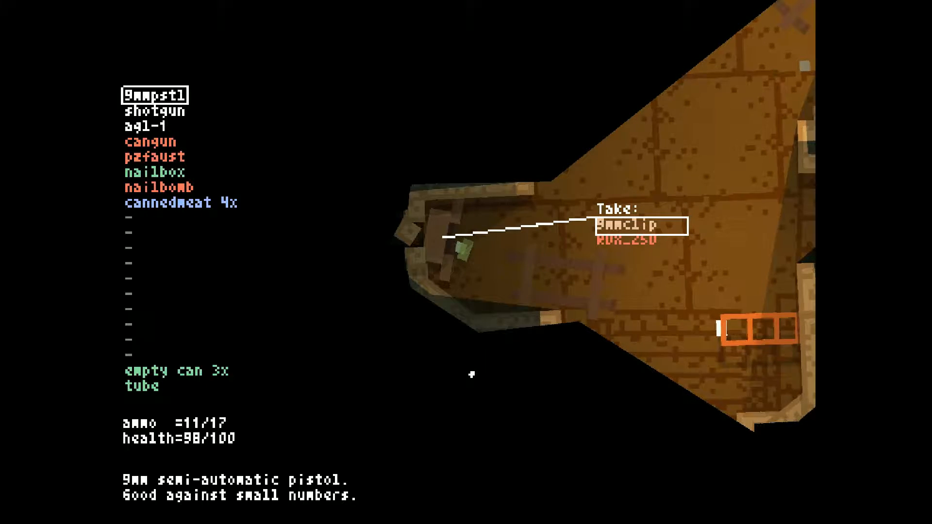
- Take the 9mm clip from the floor stash, raising pistol ammo to 11/32
left_click(625, 224)
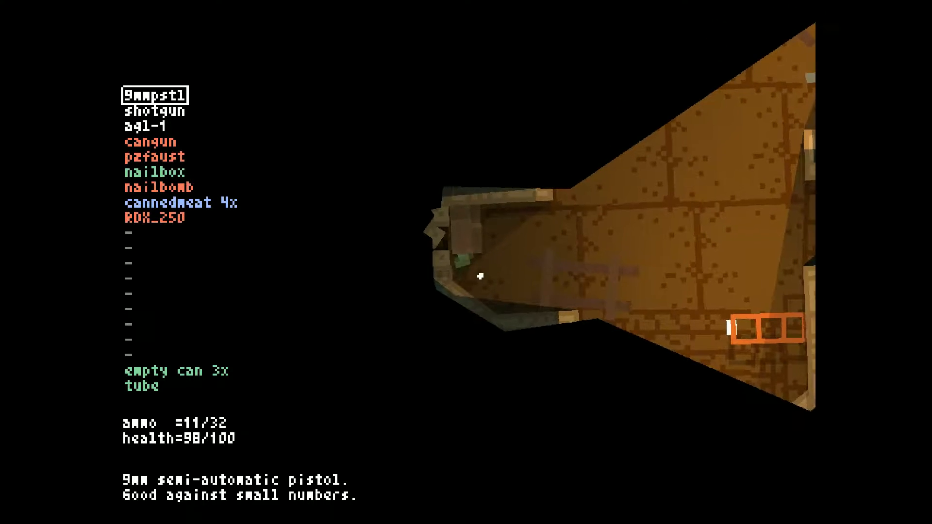
mouse_move(480, 283)
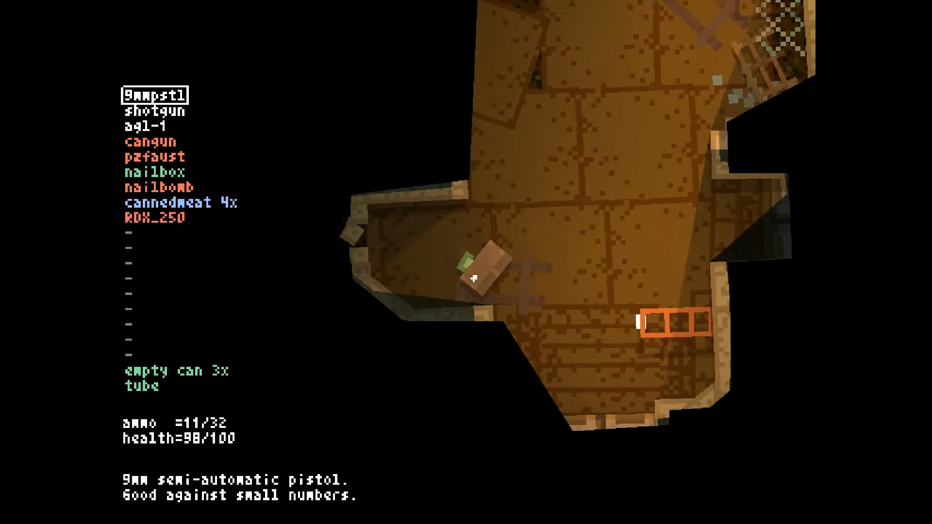
- Fire the 9mm pistol at a threat in the brown tiled room
left_click(397, 253)
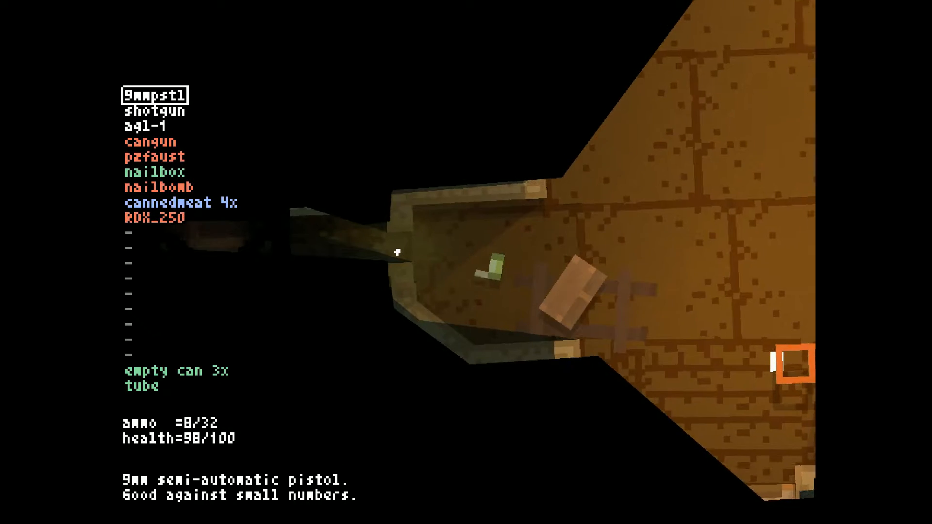
mouse_move(466, 322)
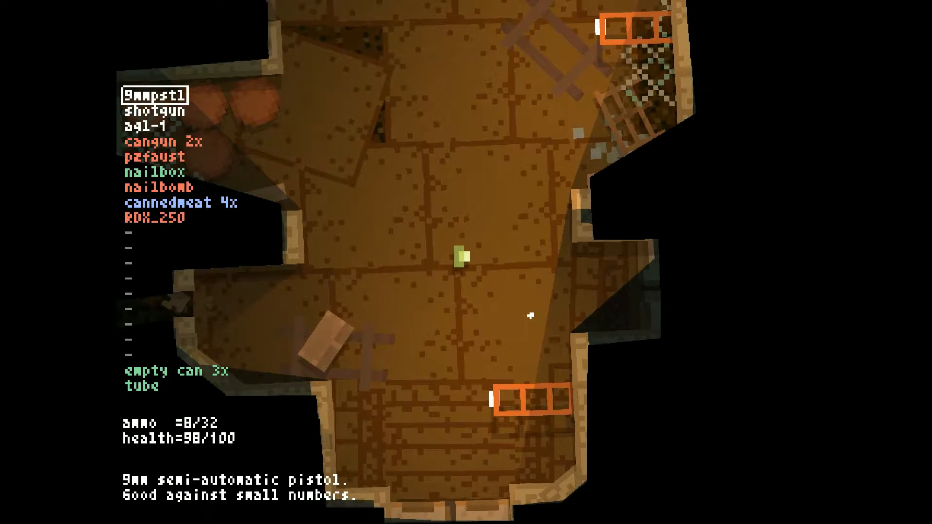
- Reload the pistol while heading out toward the grassy area
key("r")
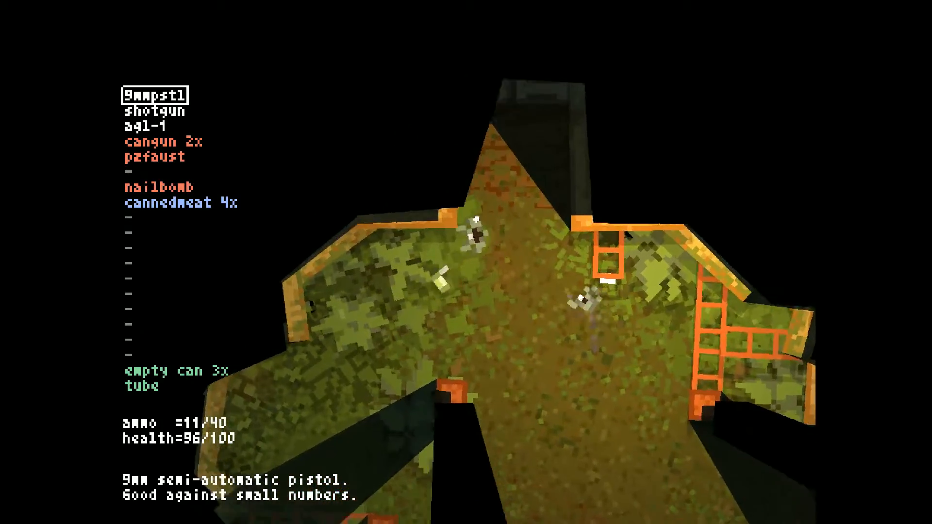
- Shoot the creatures along the grassy corridor and the one at the tiled room's doorway
left_click(466, 263)
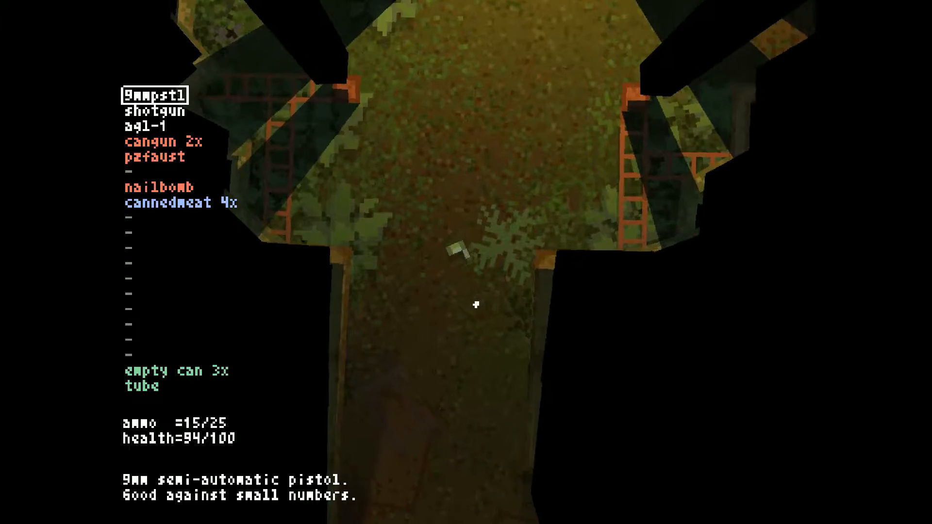
left_click(472, 306)
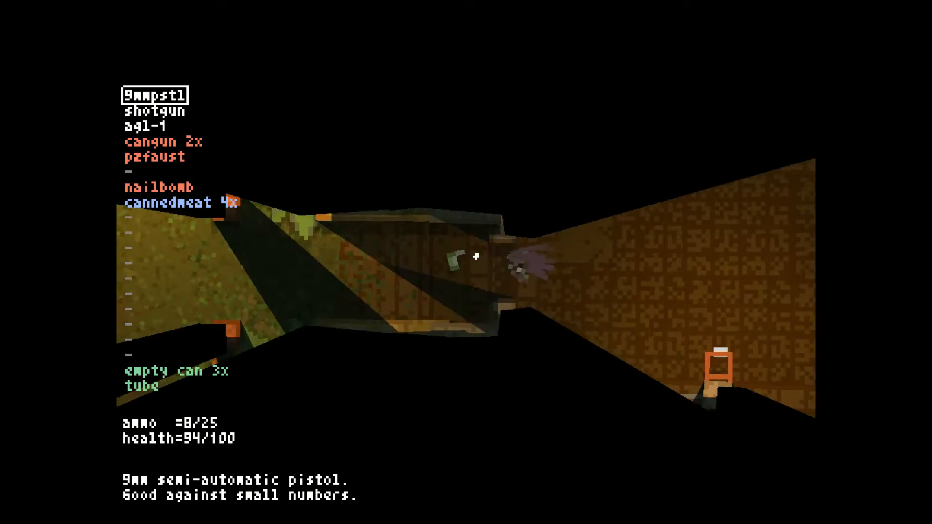
left_click(466, 262)
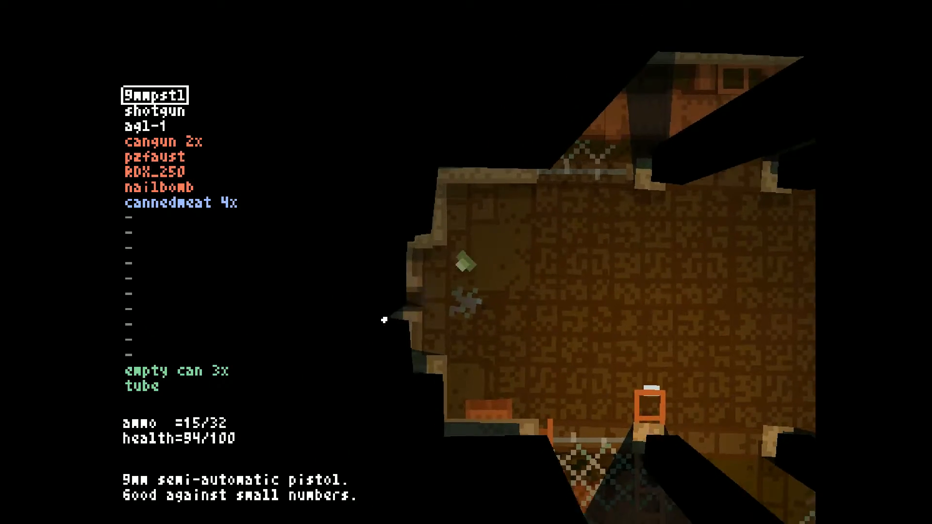
mouse_move(380, 300)
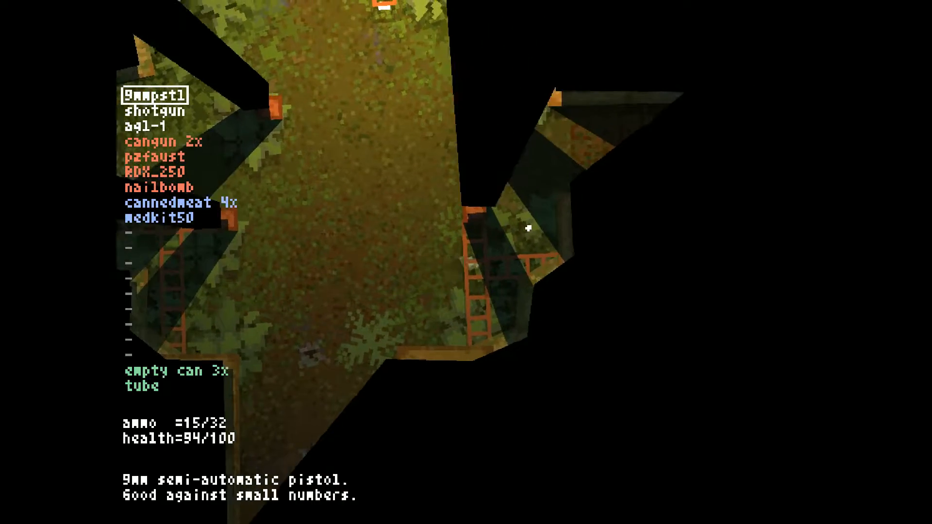
mouse_move(528, 229)
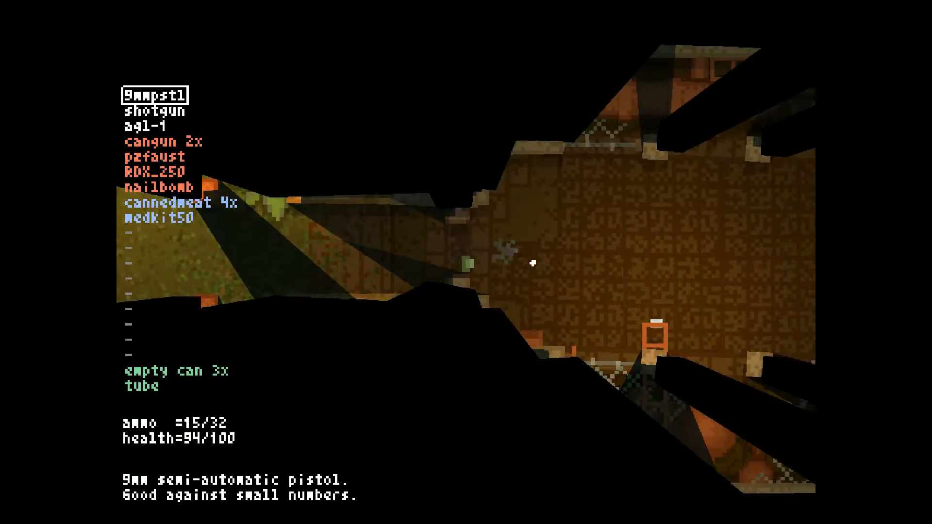